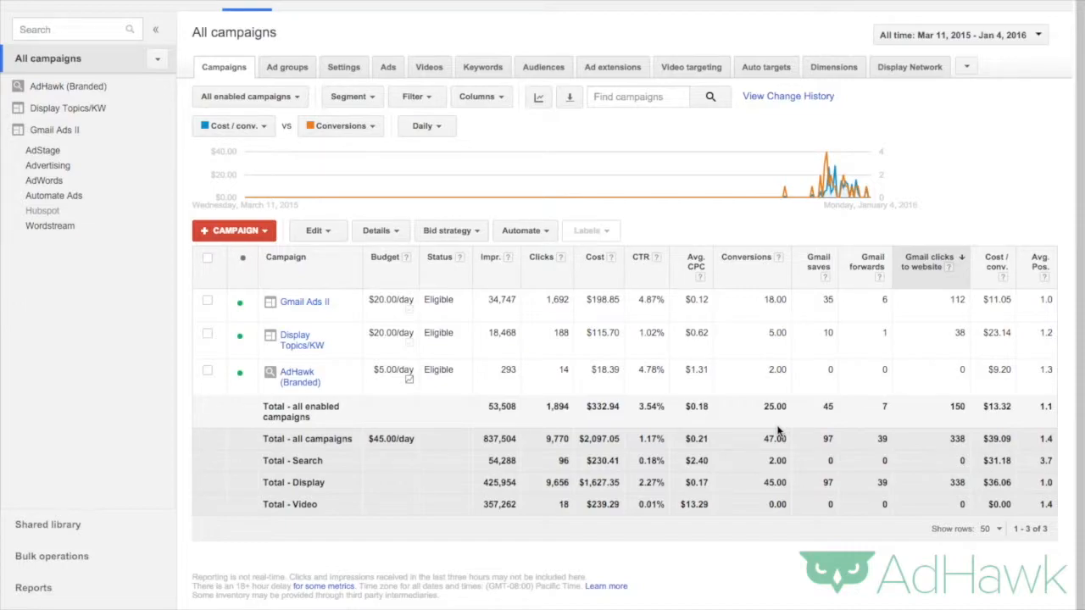
{"action": "mouse_move", "coordinate": [778, 432]}
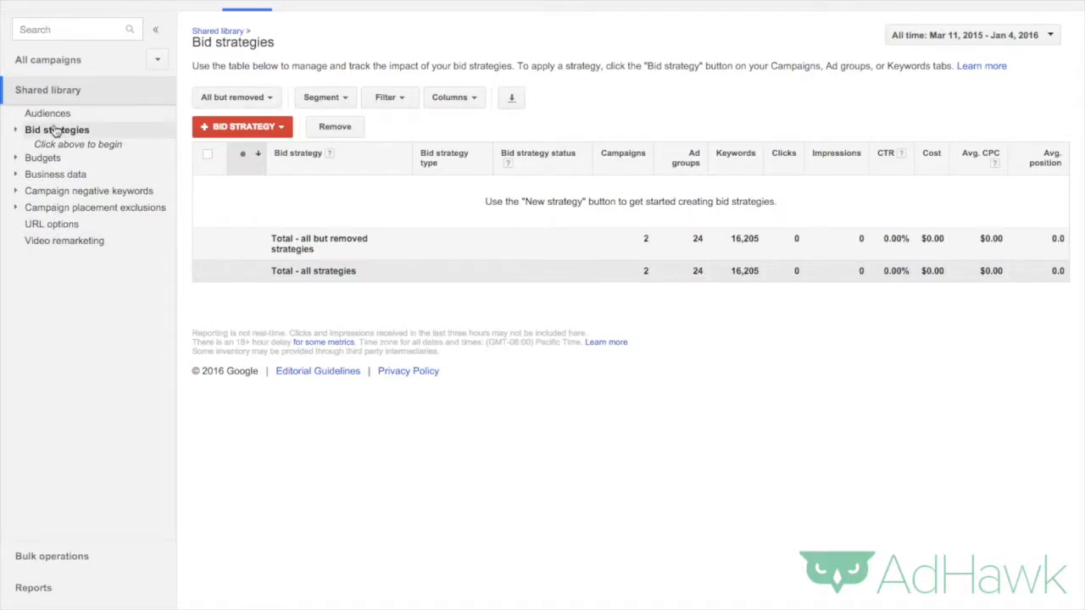
- Start a new Target outranking share bid strategy from the Bid strategies list
{"action": "left_click", "coordinate": [241, 126]}
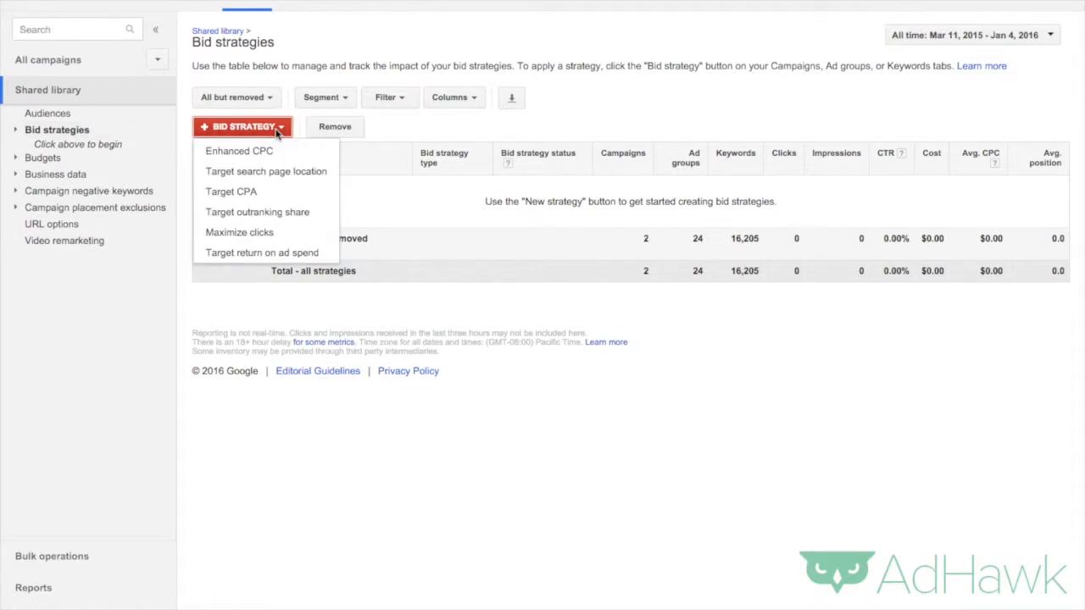
{"action": "mouse_move", "coordinate": [258, 212]}
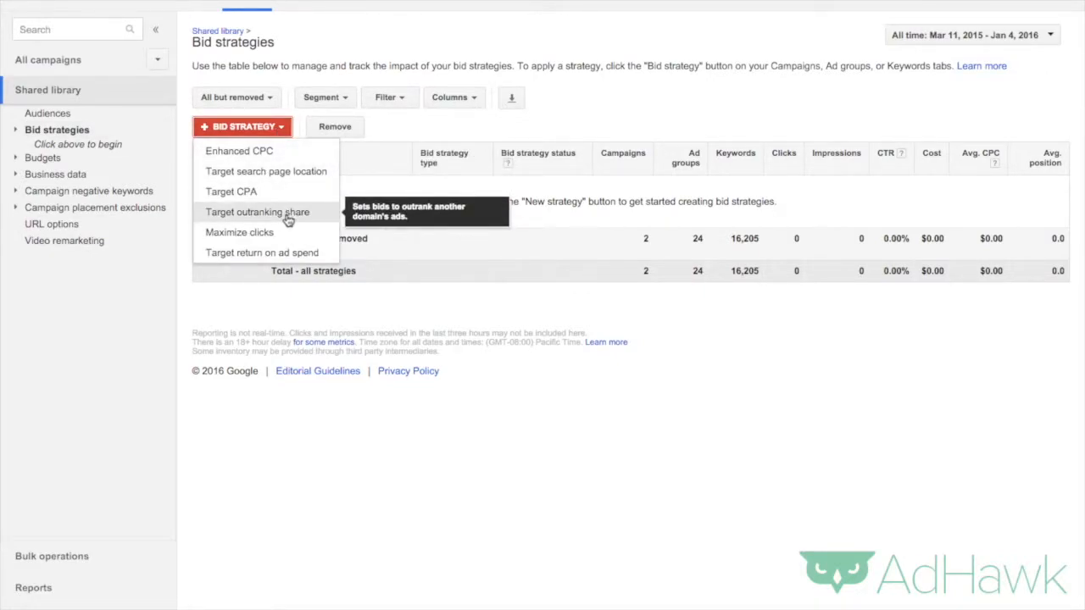
{"action": "left_click", "coordinate": [257, 212]}
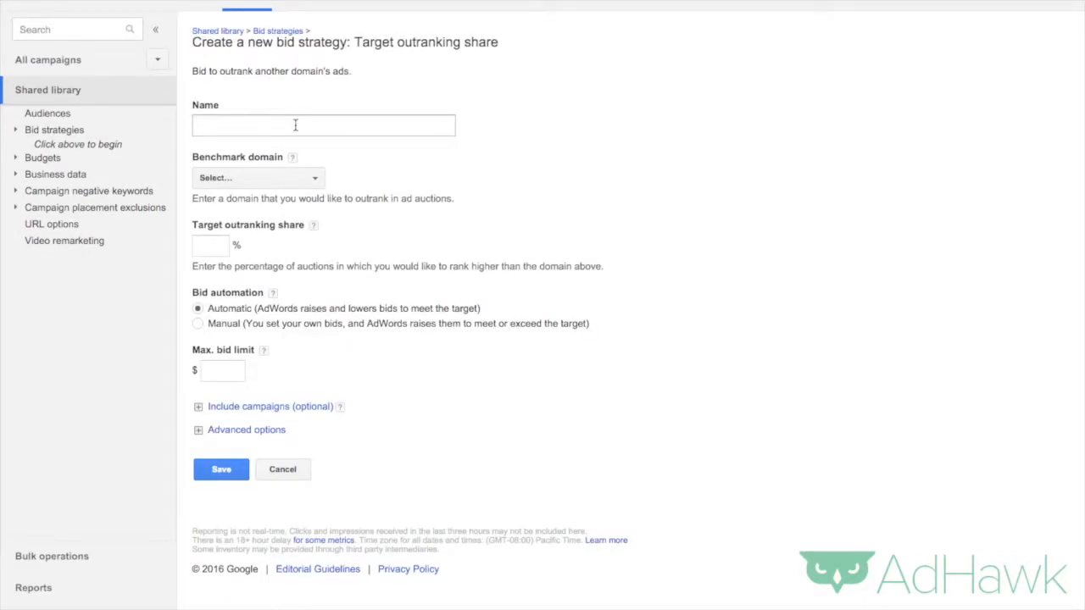
- Name the strategy 'Outrank' and set dunkindonuts.com as its benchmark domain
{"action": "left_click", "coordinate": [322, 125]}
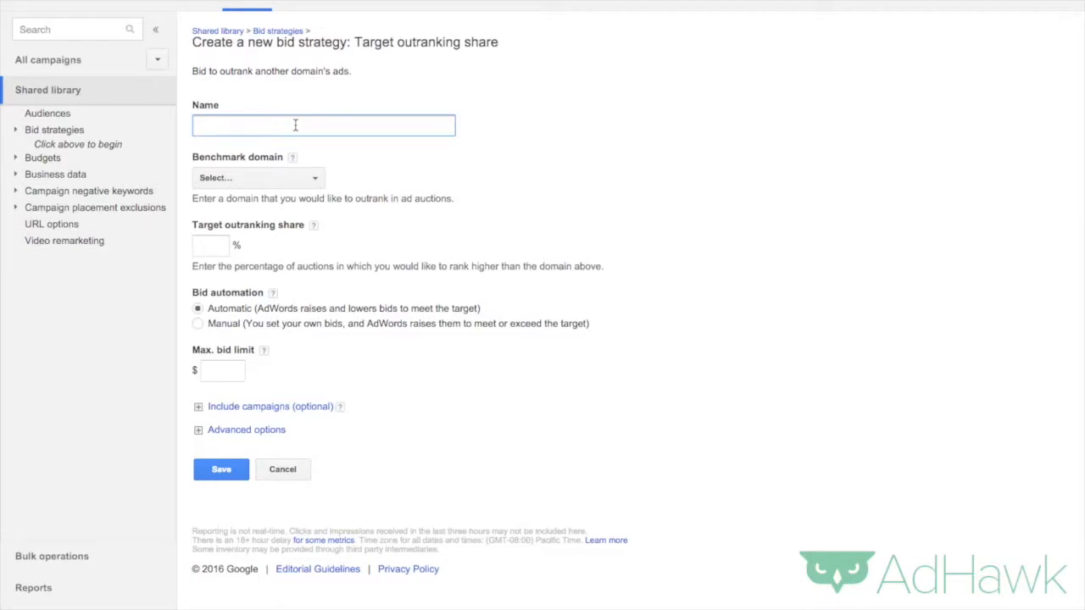
{"action": "type", "text": "O"}
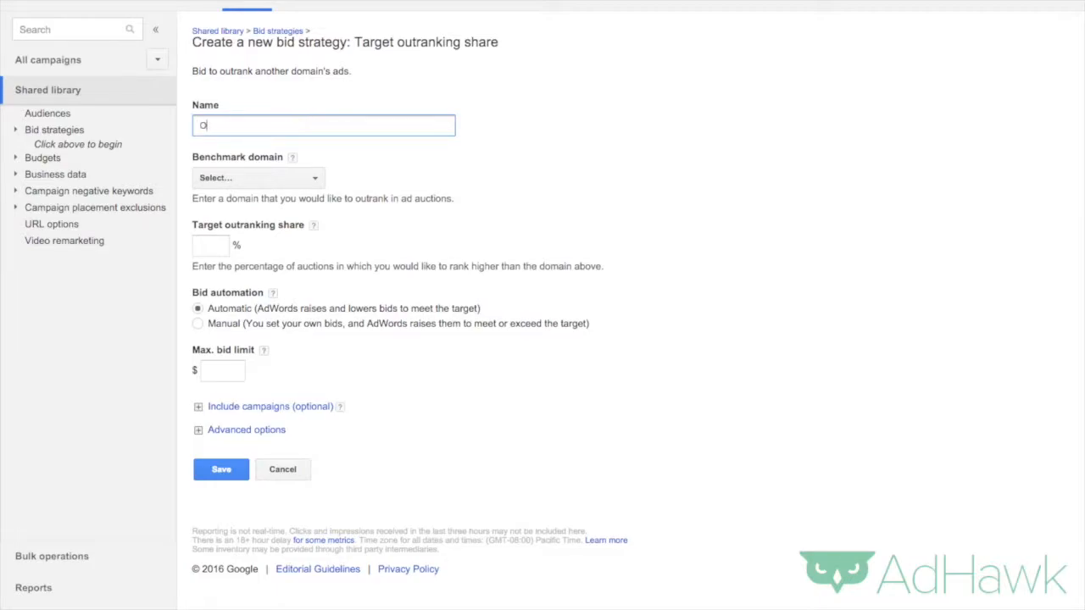
{"action": "type", "text": "utrank"}
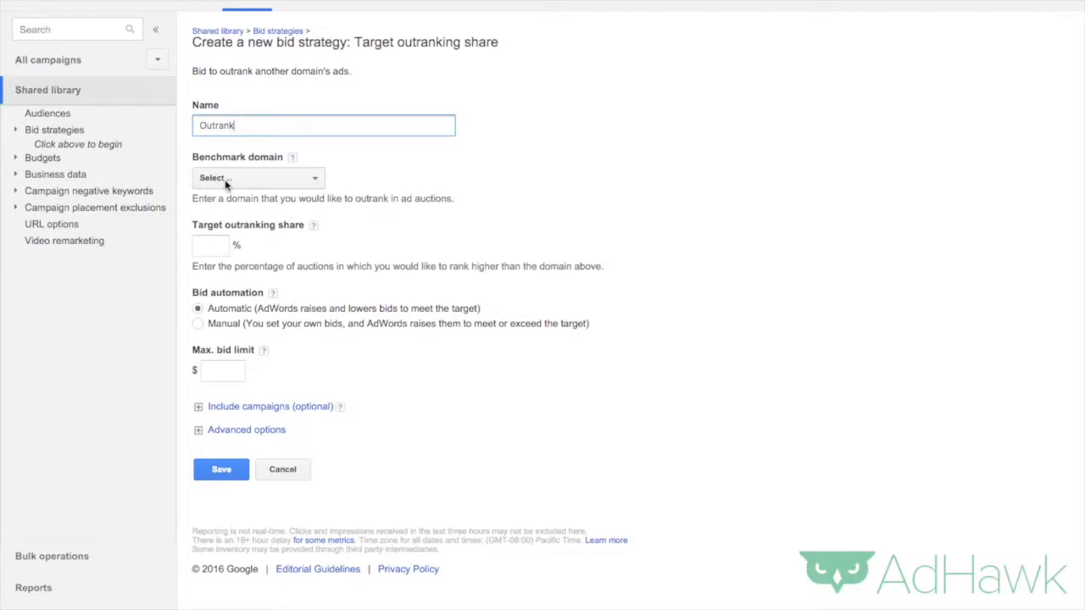
{"action": "left_click", "coordinate": [258, 178]}
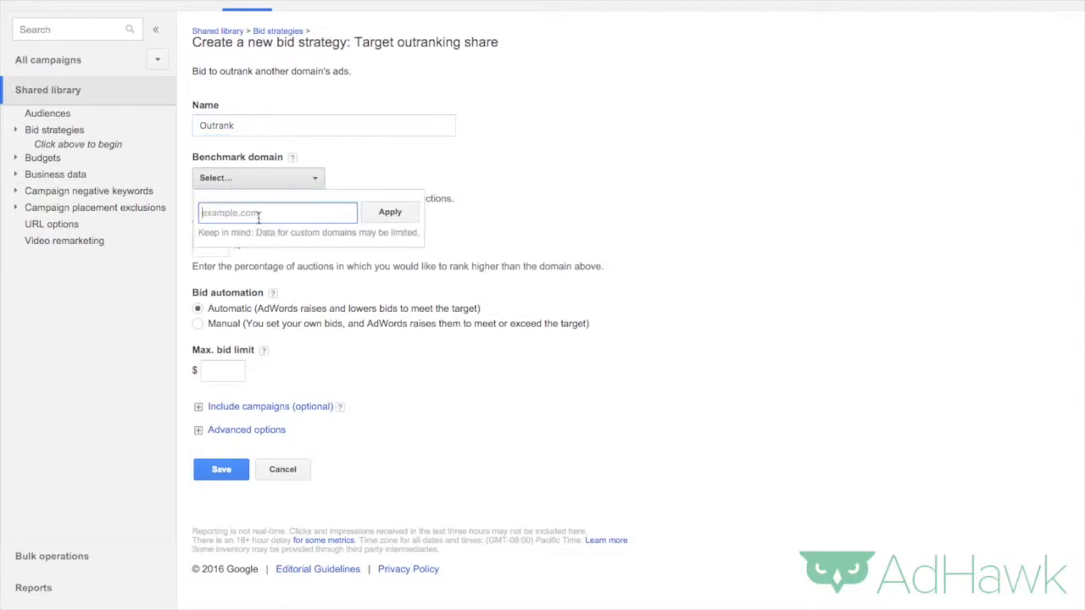
{"action": "type", "text": "dunkindonuts.com"}
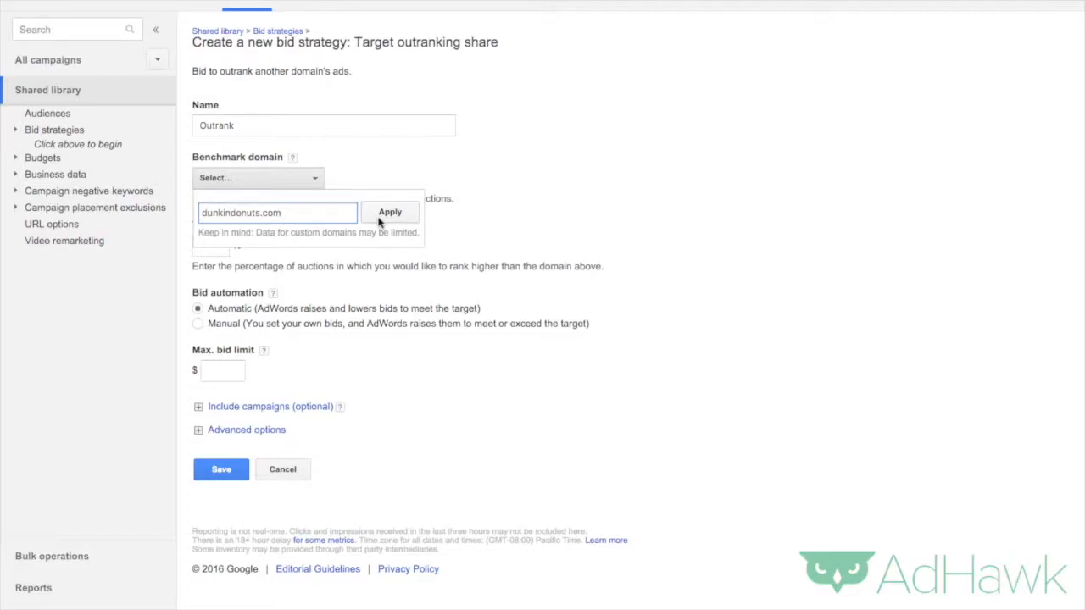
{"action": "left_click", "coordinate": [390, 212]}
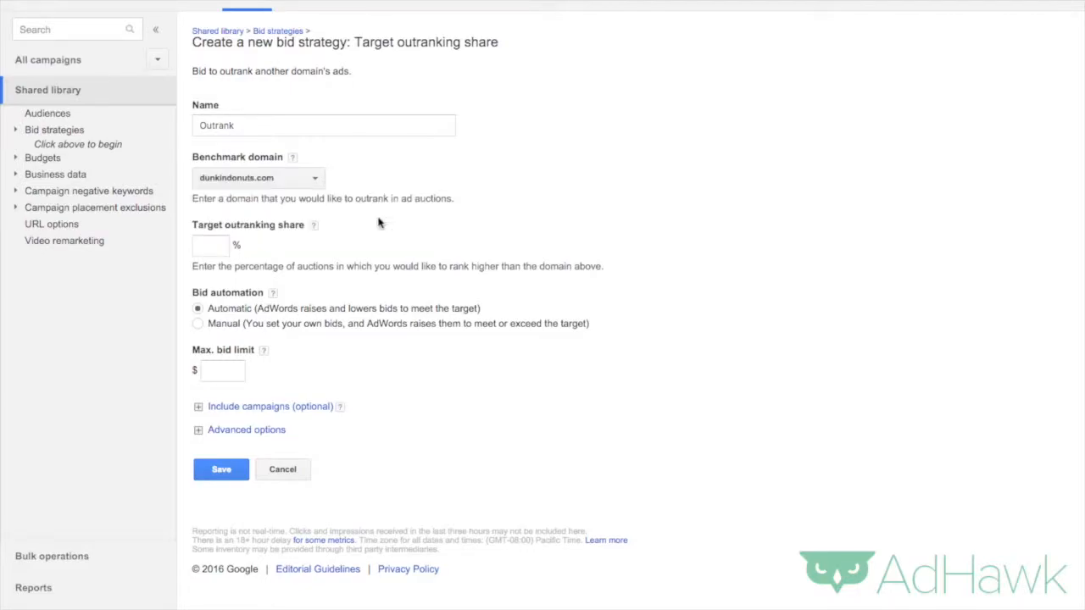
- Save Outrank with 75% target outranking share, Automatic bidding and a $10 max bid limit
{"action": "left_click", "coordinate": [211, 244]}
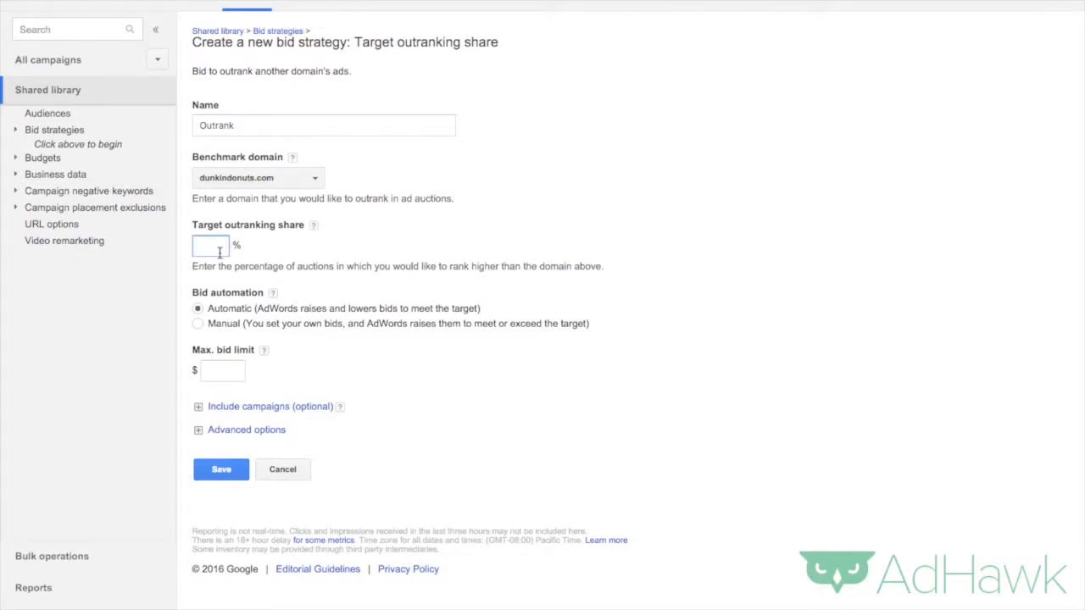
{"action": "type", "text": "75"}
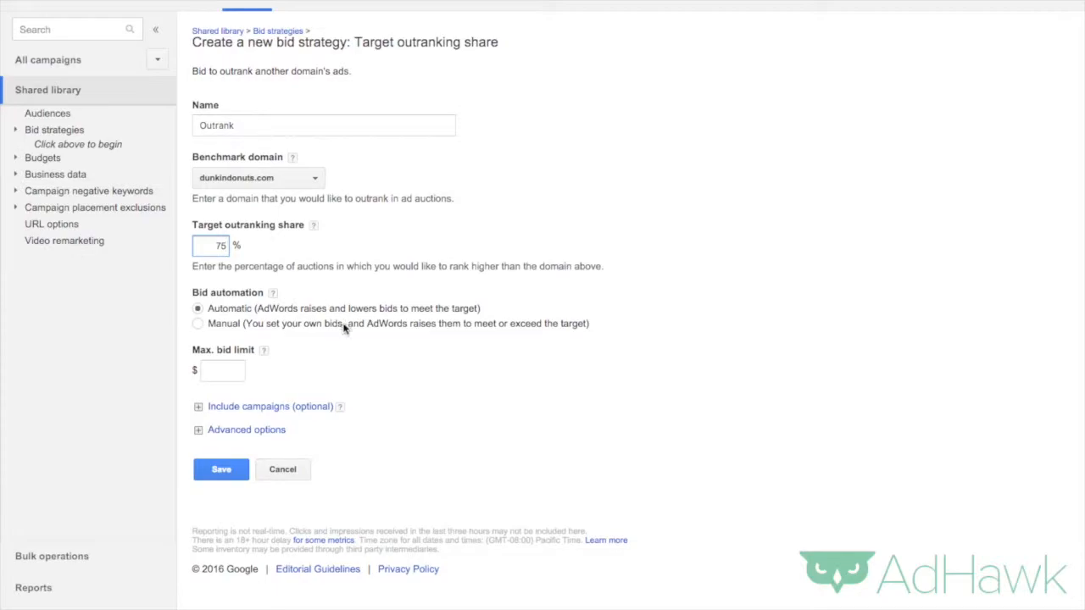
{"action": "left_click", "coordinate": [197, 324]}
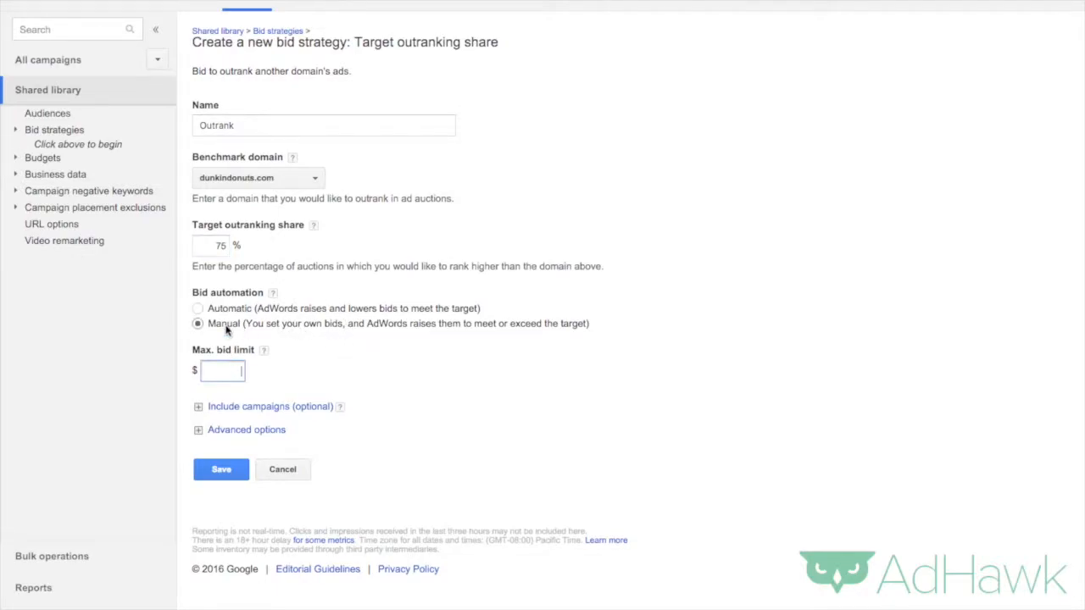
{"action": "left_click", "coordinate": [197, 308]}
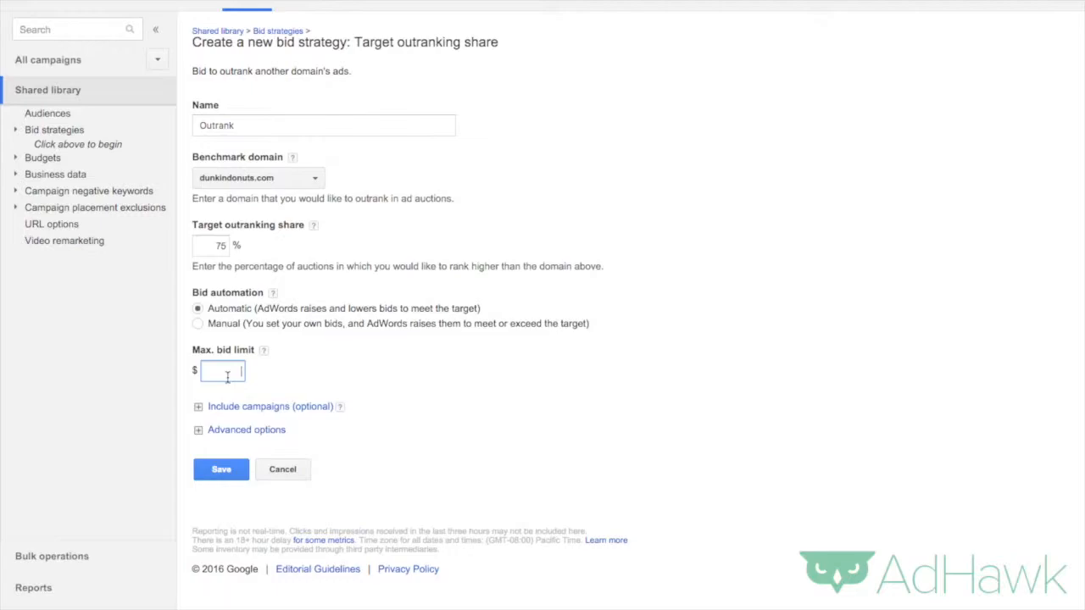
{"action": "type", "text": "10"}
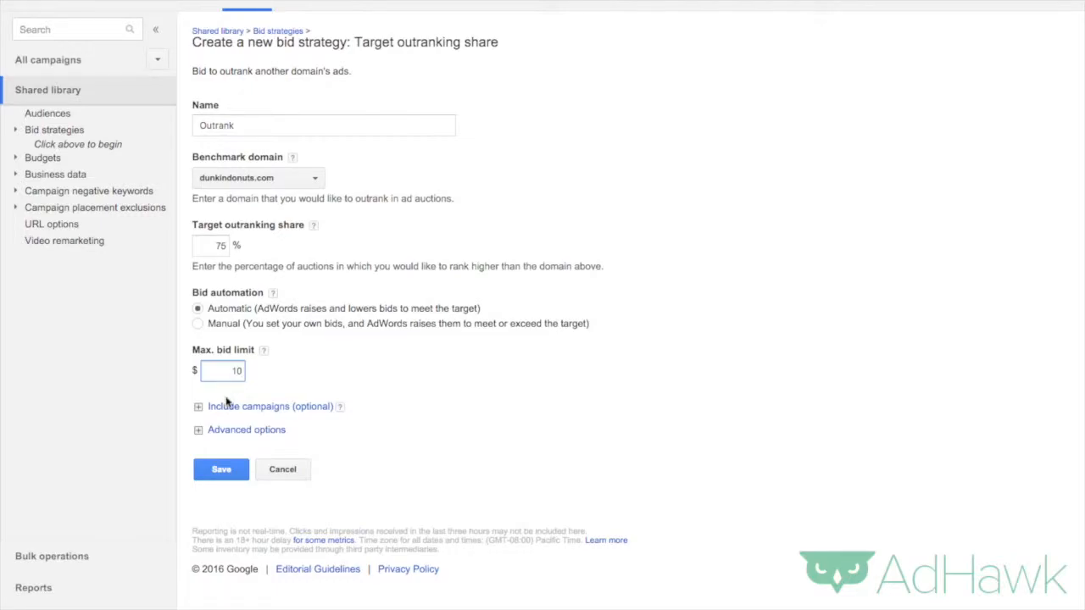
{"action": "left_click", "coordinate": [221, 469]}
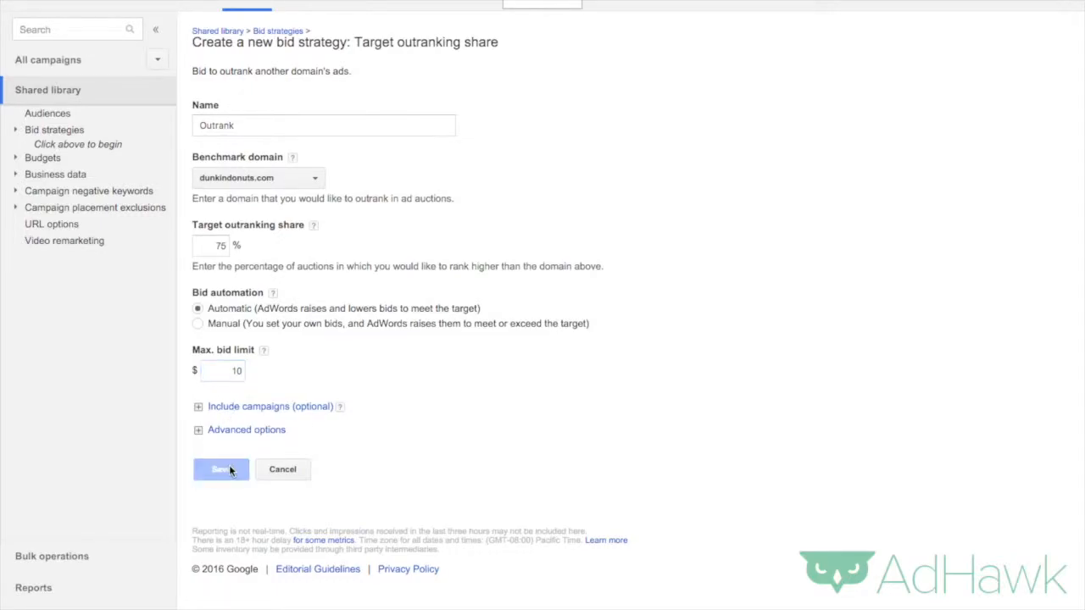
{"action": "left_click", "coordinate": [221, 468]}
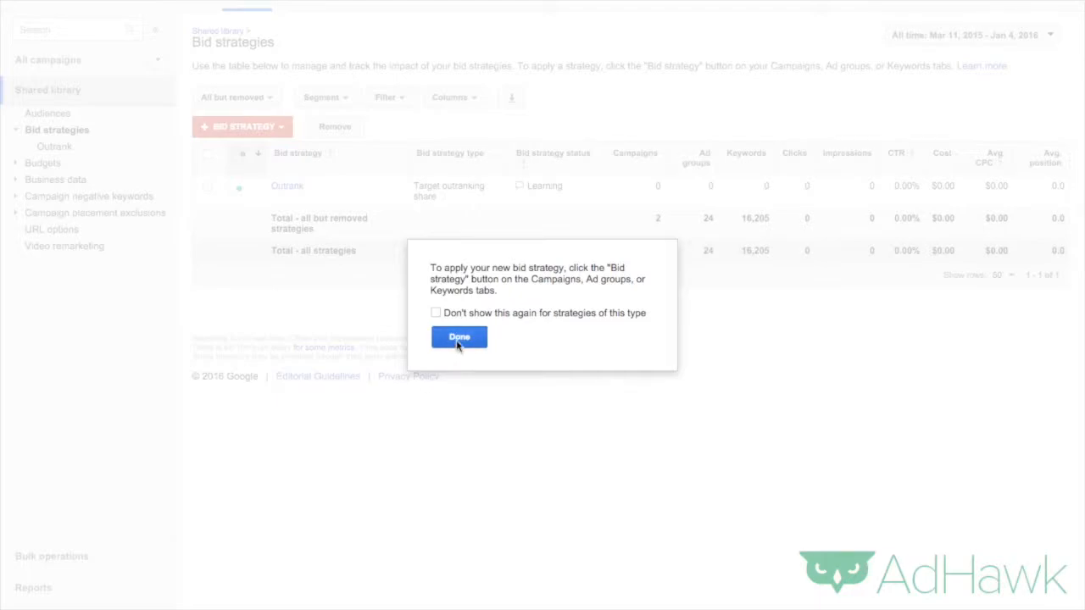
- Dismiss the notice and view the AdHawk (Branded) campaign's Bid strategy setting
{"action": "left_click", "coordinate": [458, 336]}
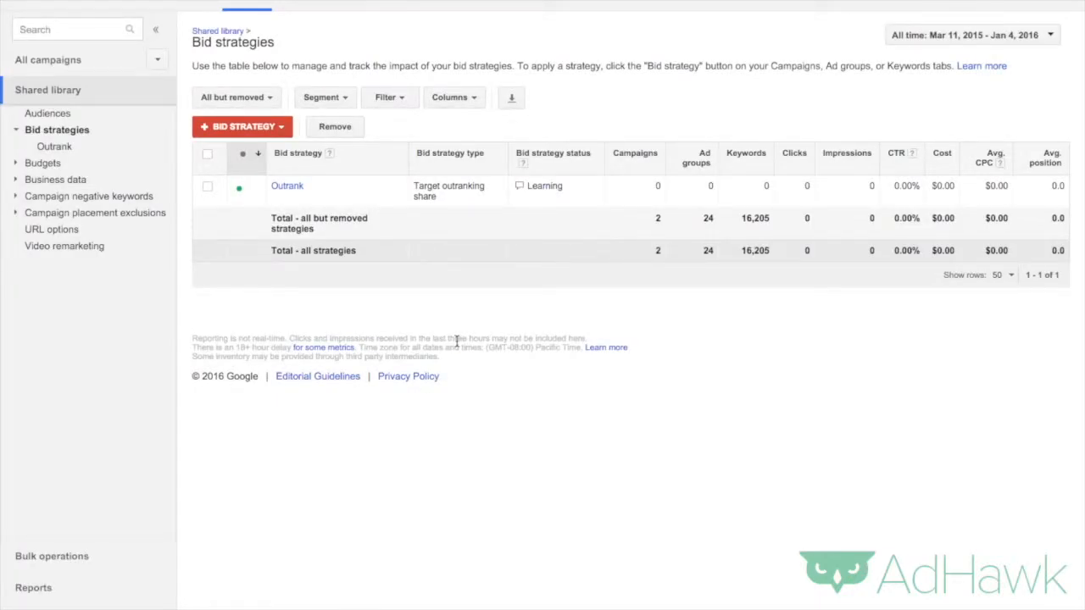
{"action": "mouse_move", "coordinate": [48, 59]}
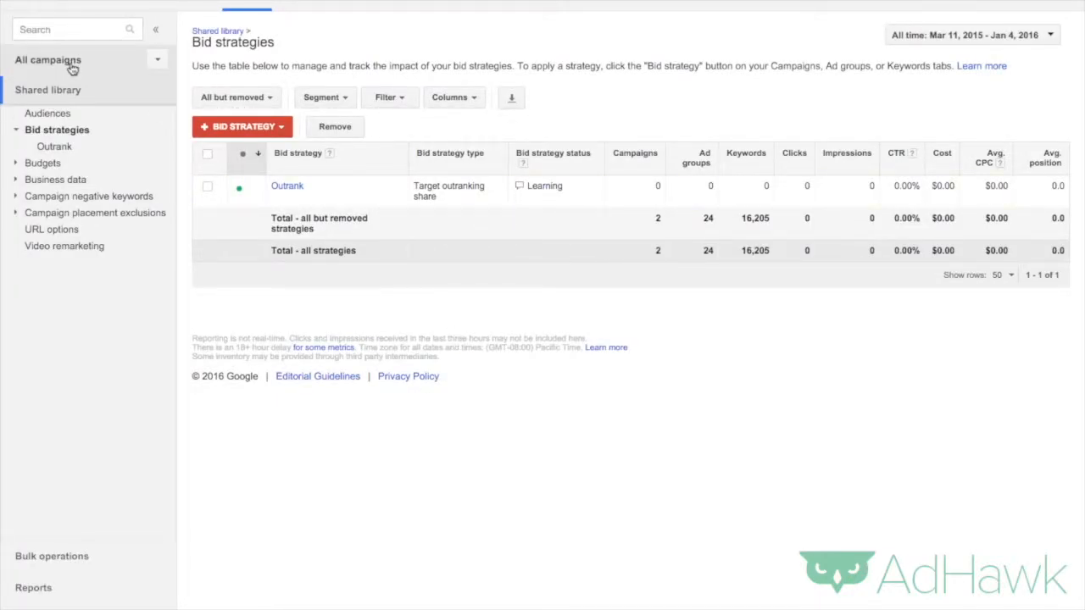
{"action": "left_click", "coordinate": [47, 59]}
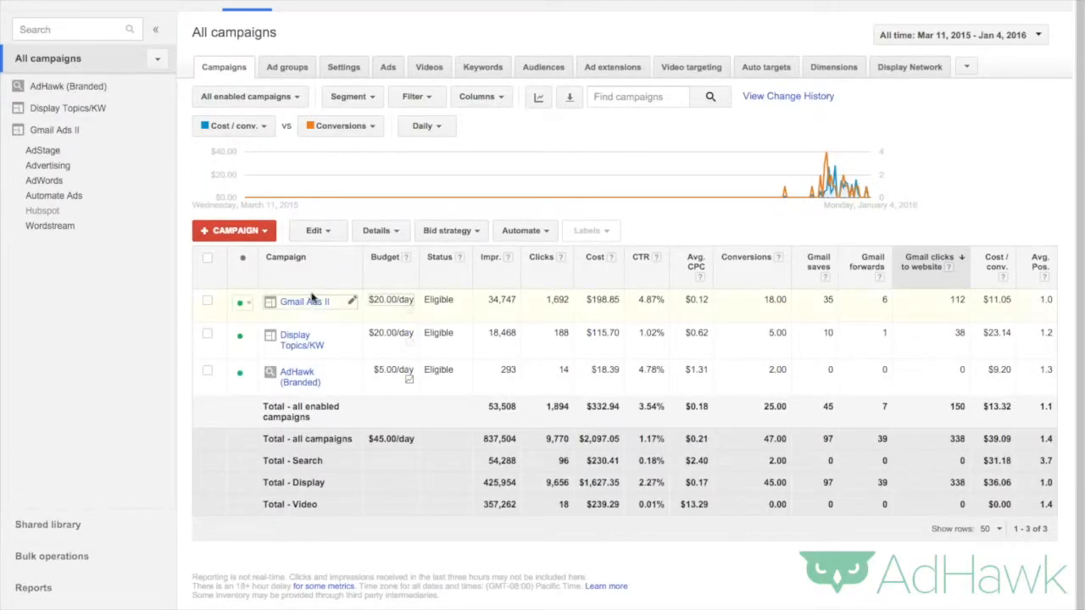
{"action": "mouse_move", "coordinate": [301, 376]}
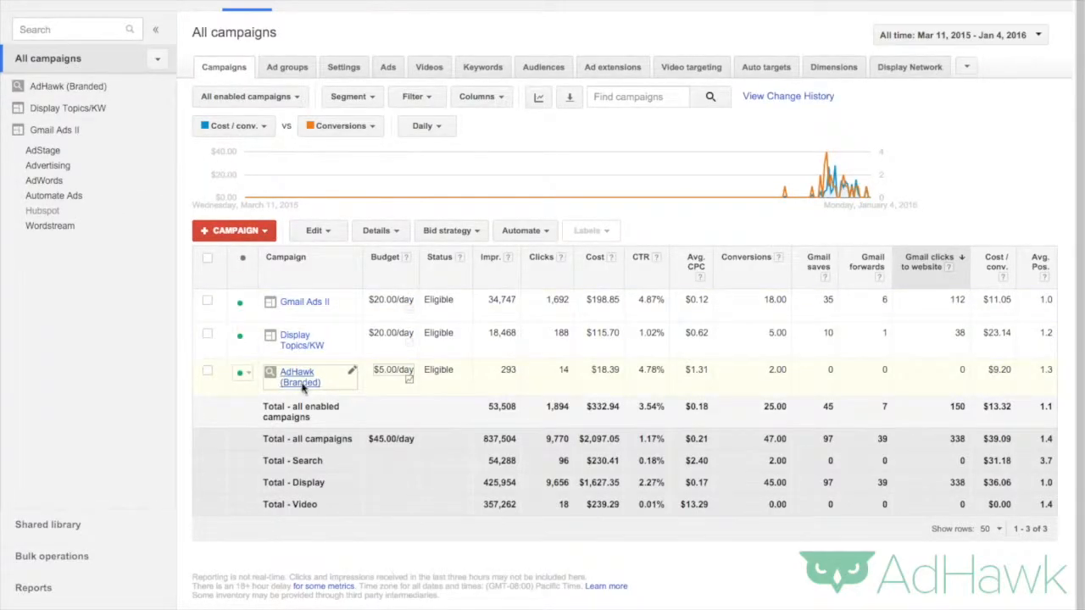
{"action": "left_click", "coordinate": [298, 376]}
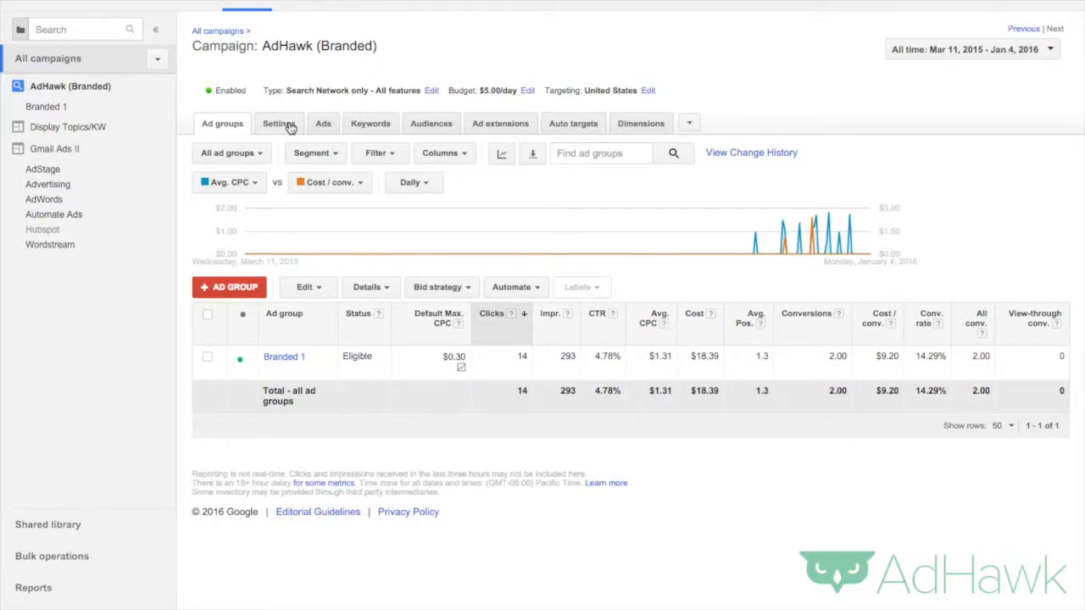
{"action": "left_click", "coordinate": [278, 122]}
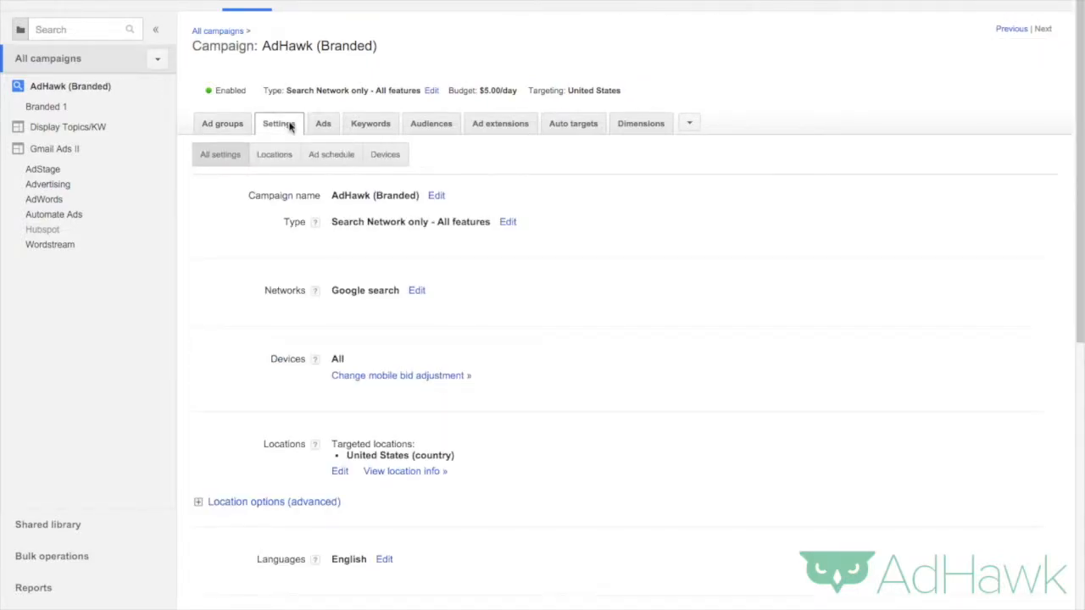
{"action": "scroll", "scroll_direction": "down", "scroll_amount": 3}
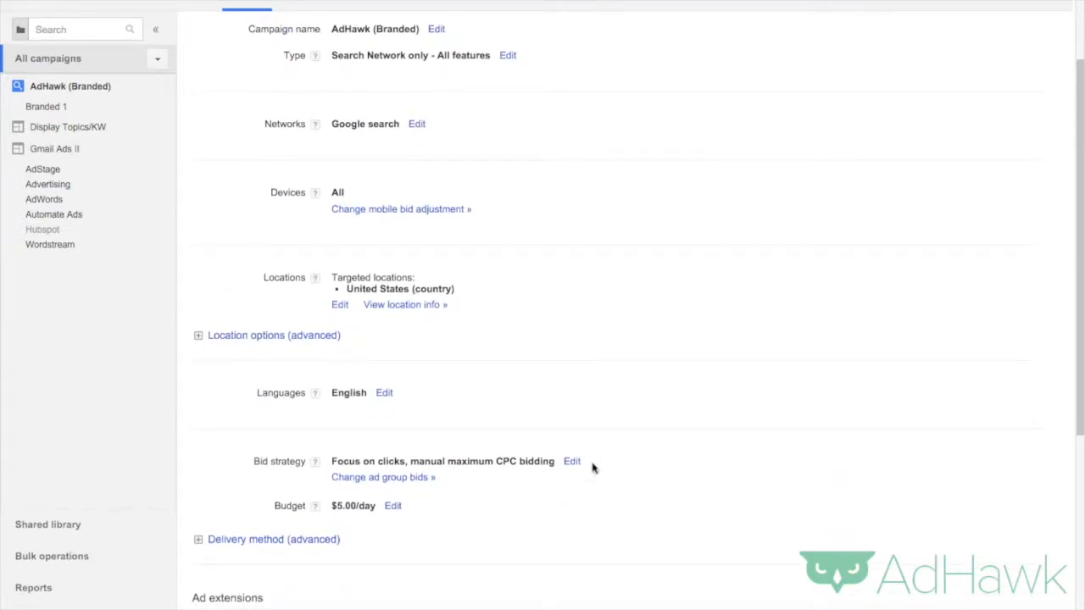
- Switch the campaign's bid strategy to the Outrank flexible bid strategy and save
{"action": "left_click", "coordinate": [573, 461]}
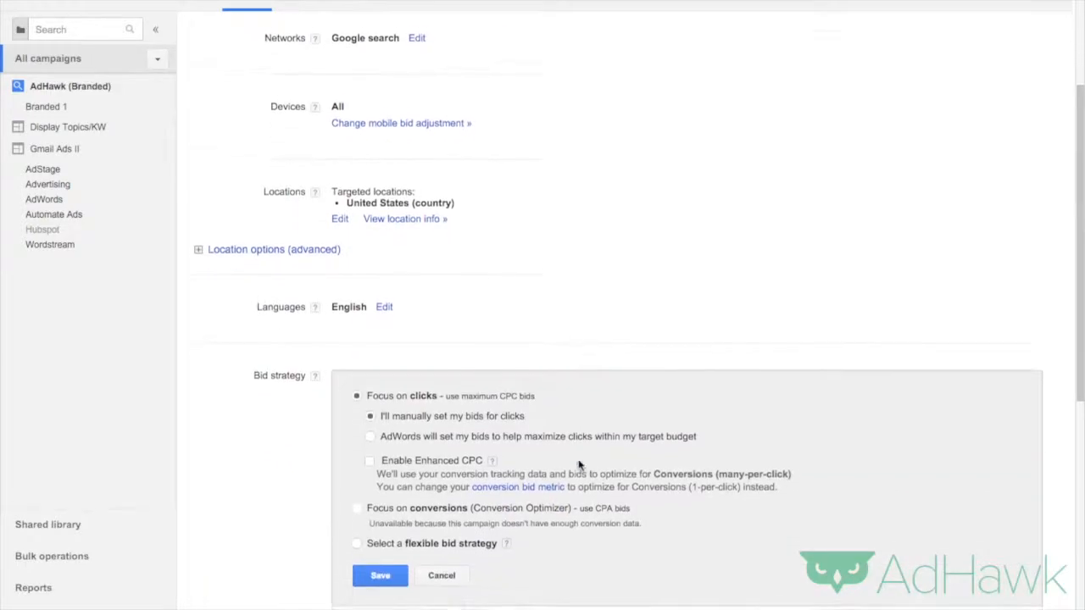
{"action": "scroll", "scroll_direction": "down", "scroll_amount": 3}
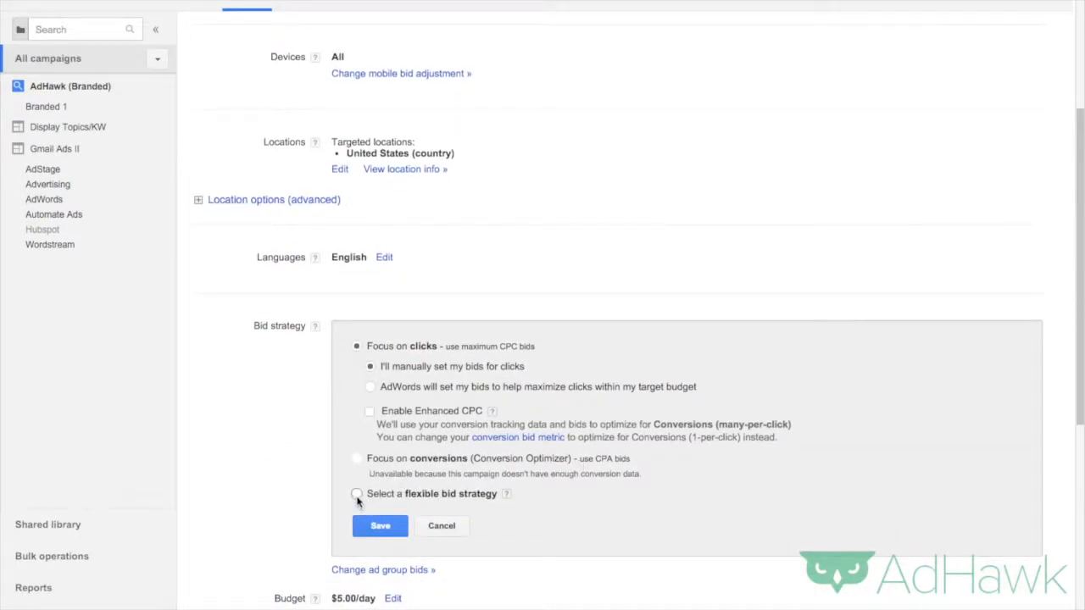
{"action": "left_click", "coordinate": [356, 493]}
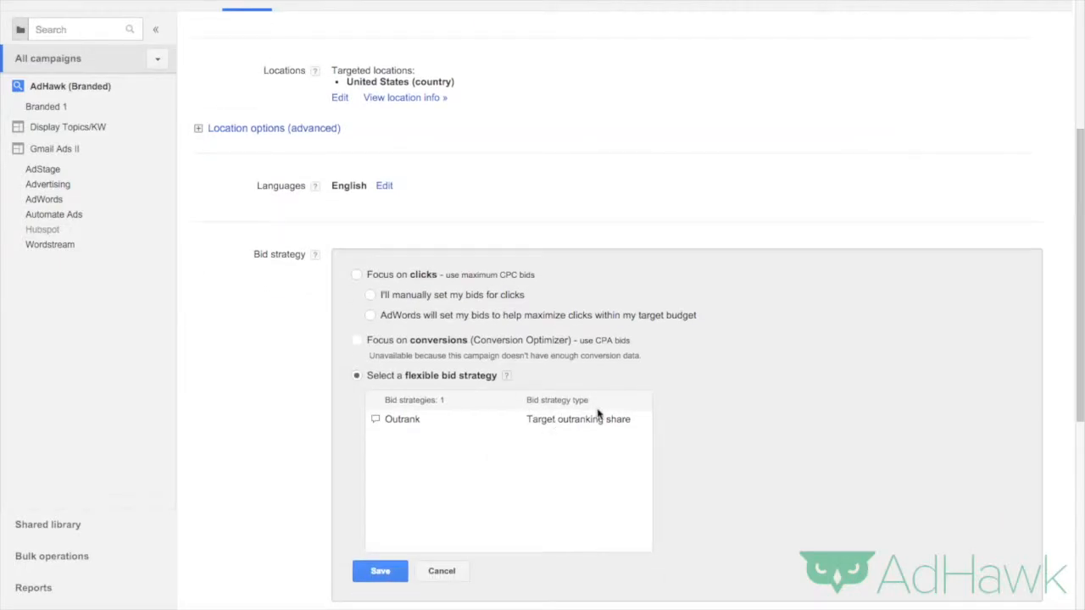
{"action": "left_click", "coordinate": [401, 419]}
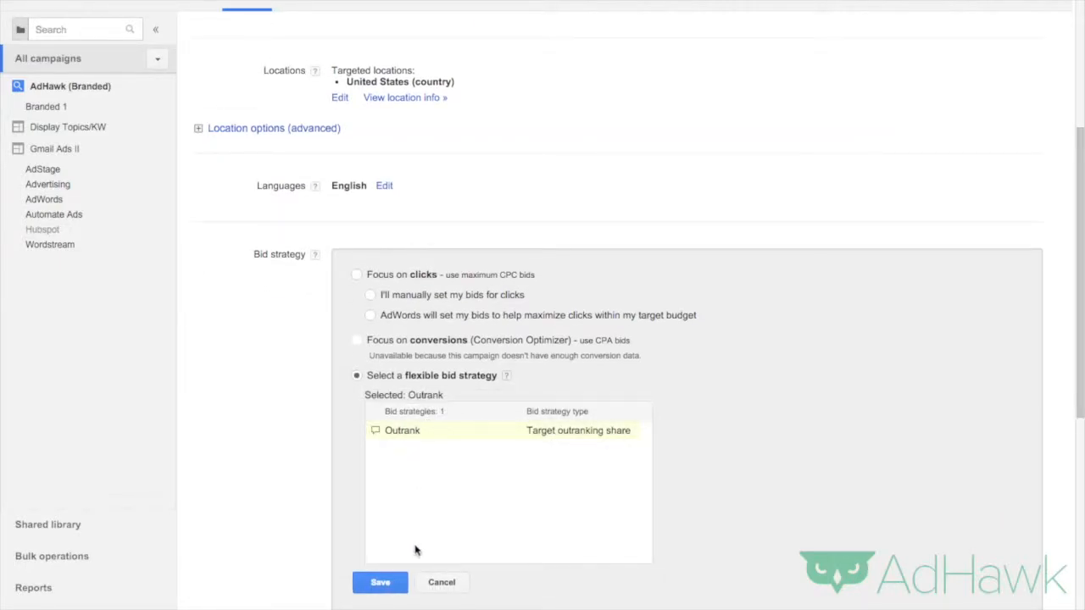
{"action": "left_click", "coordinate": [380, 583]}
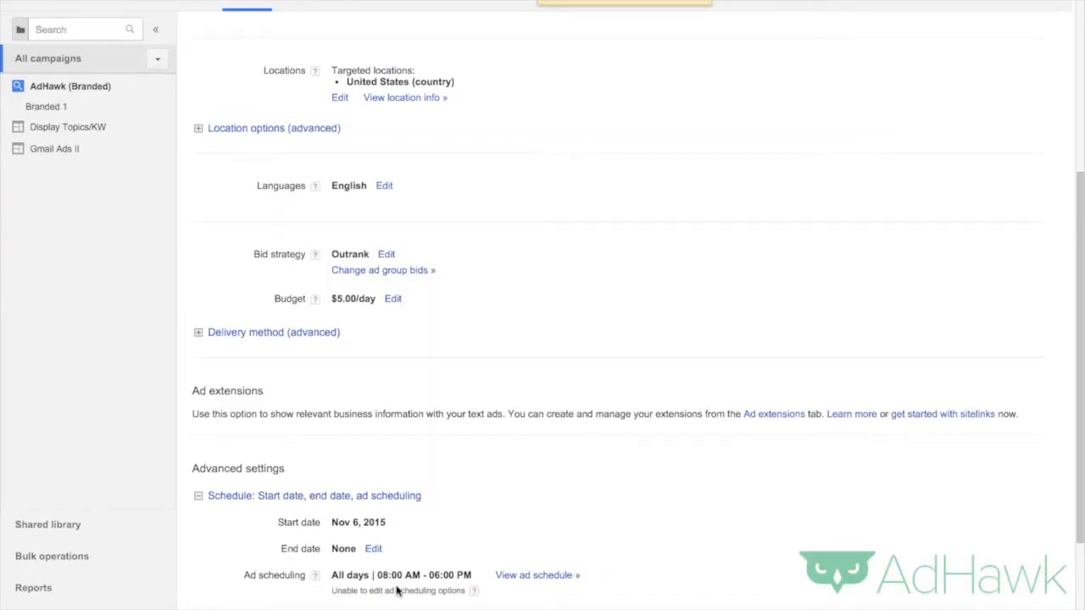